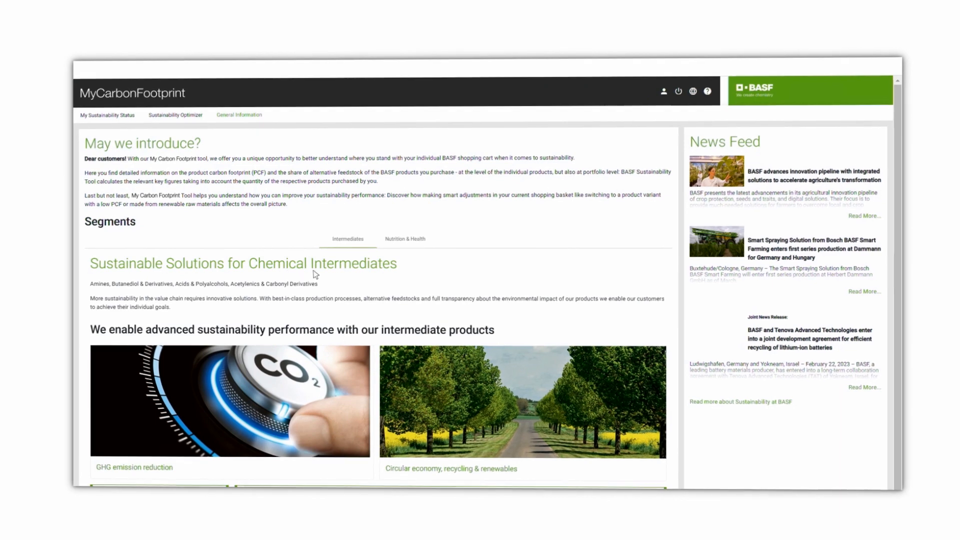
View the Low Carbon Footprint Intermediates page and its available products on the BASF website.
scroll(down, 3)
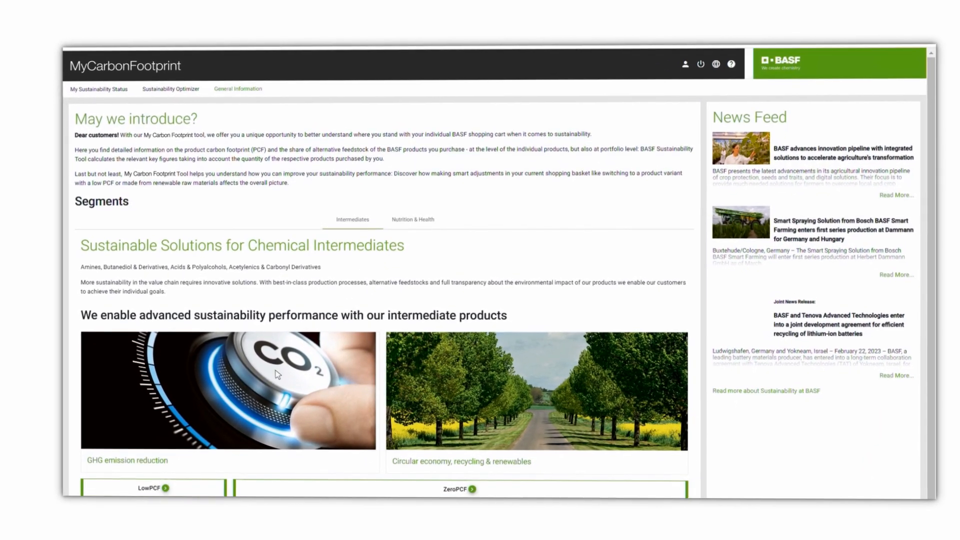
scroll(down, 3)
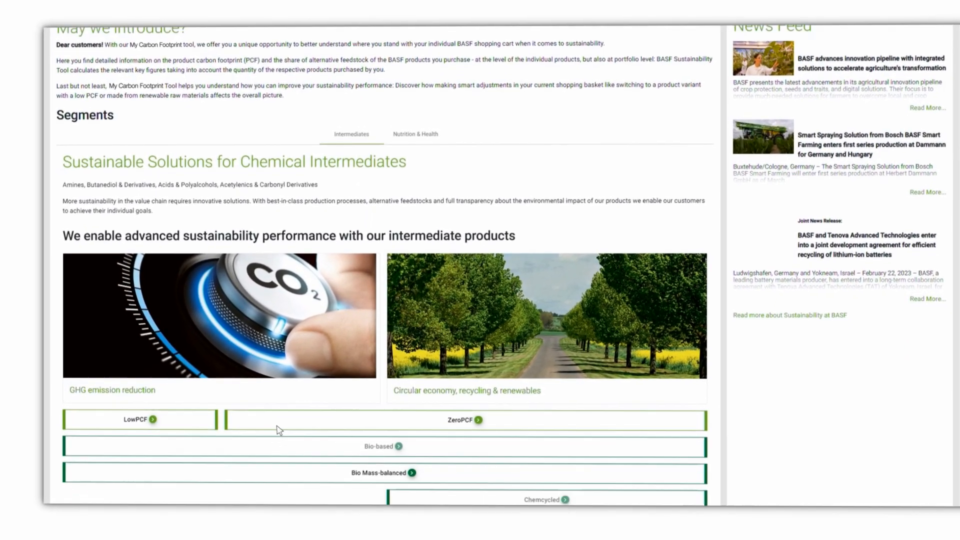
scroll(down, 3)
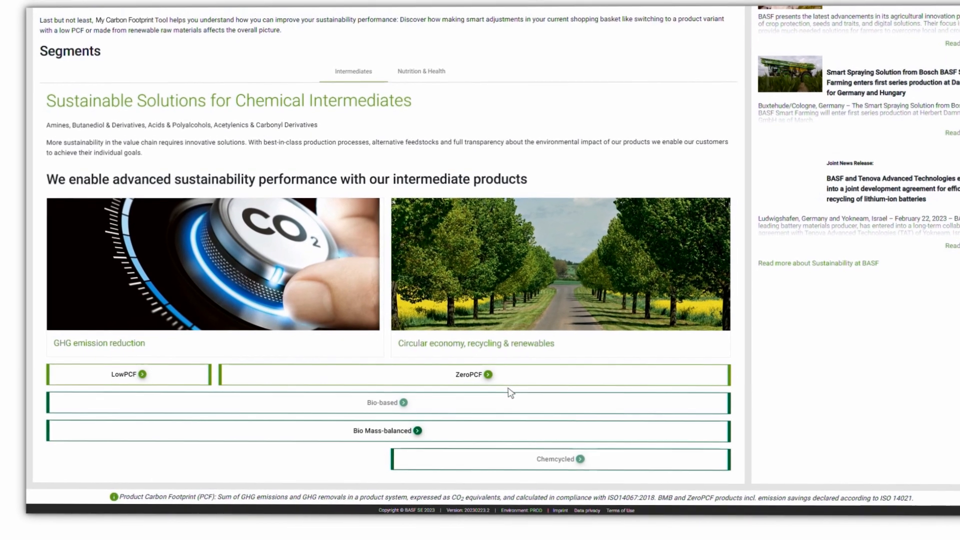
scroll(down, 3)
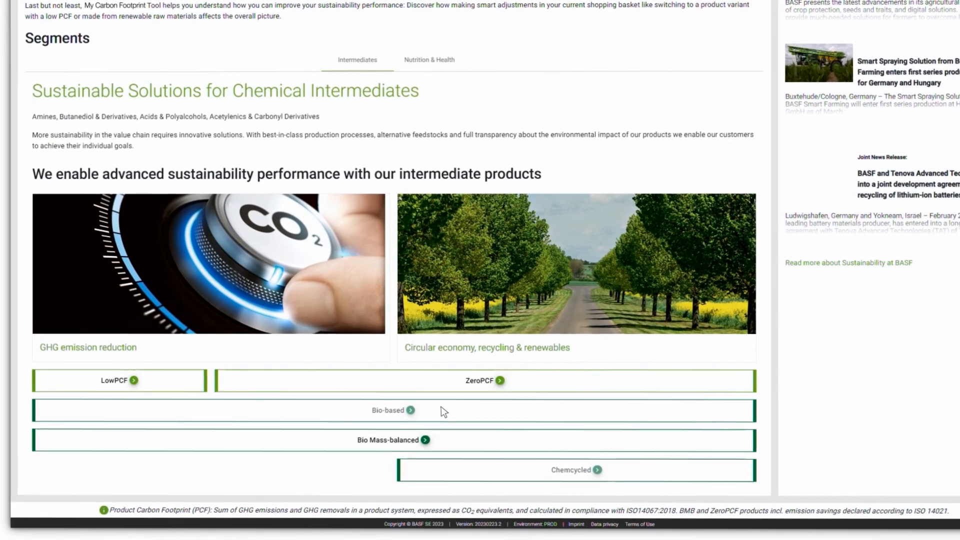
scroll(down, 3)
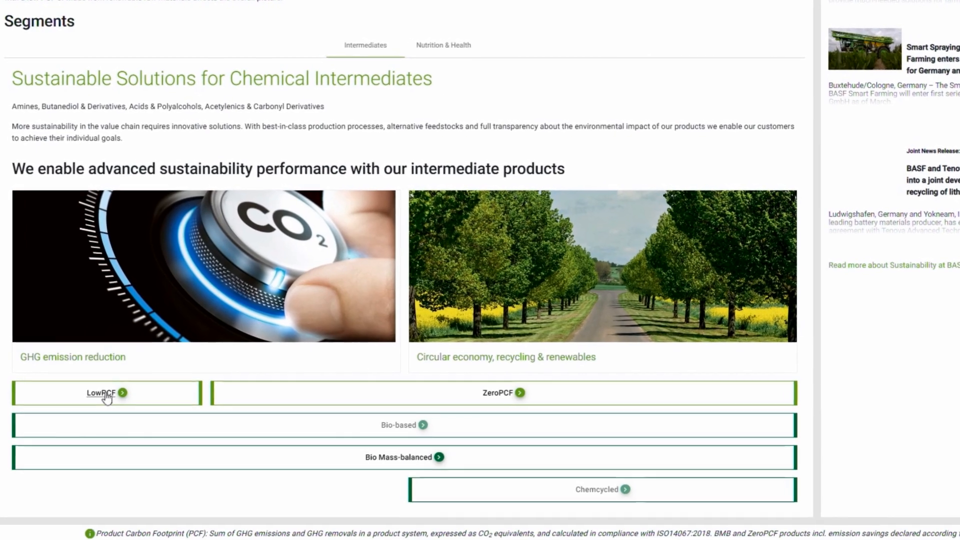
click(101, 392)
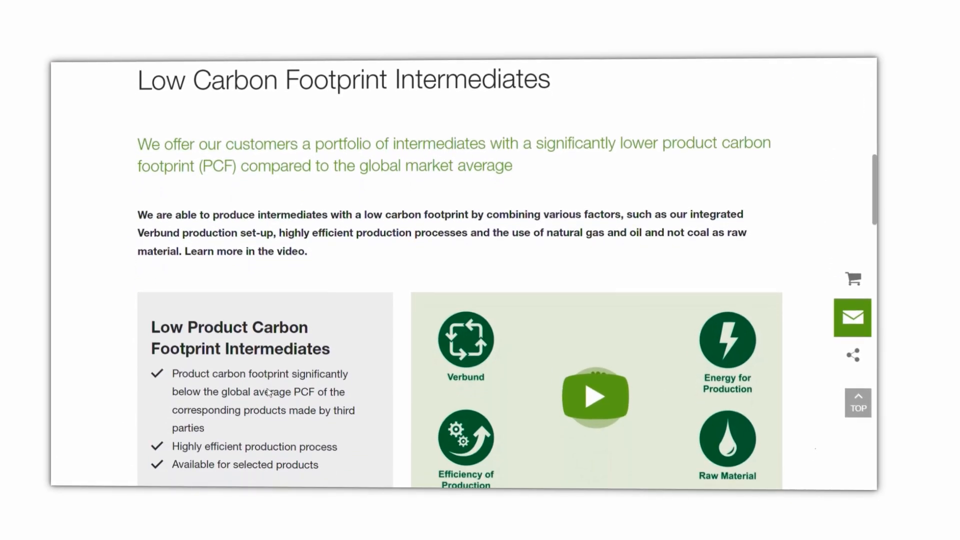
scroll(down, 3)
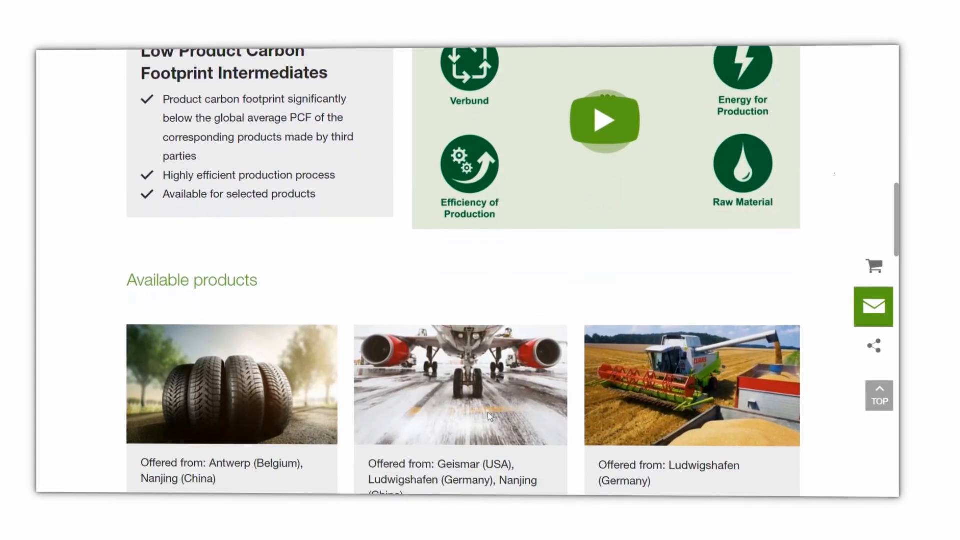
scroll(down, 3)
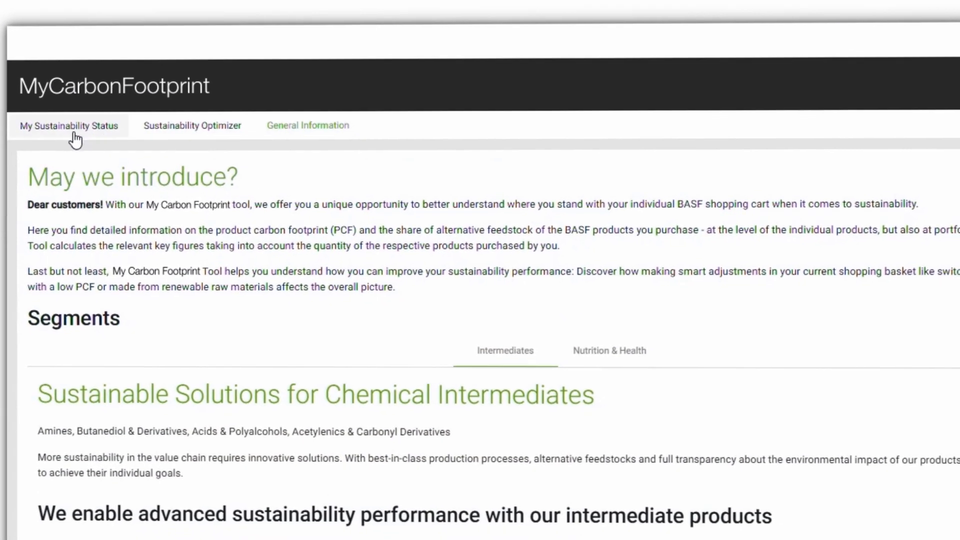
Review Customer A's purchased quantities, PCF values and CO2 emissions on My Sustainability Status.
click(69, 126)
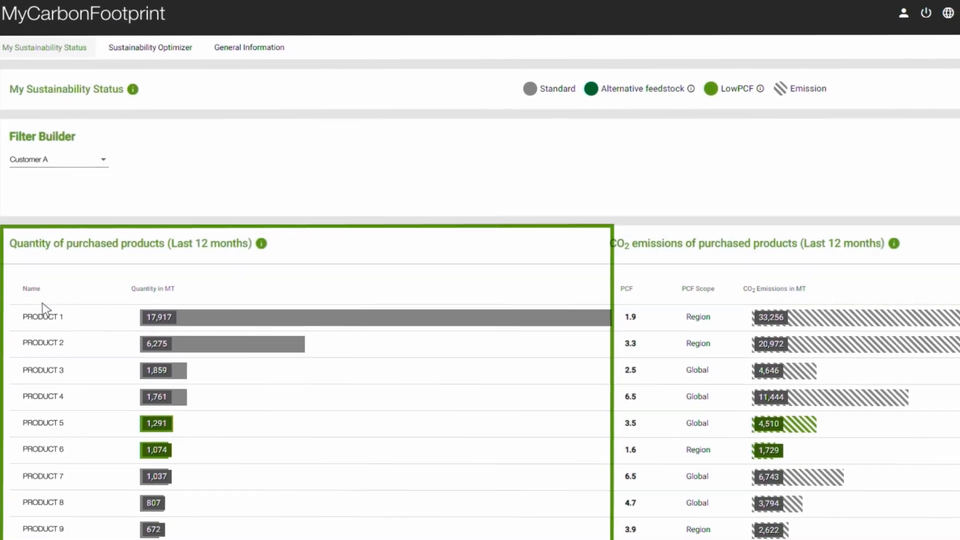
scroll(down, 3)
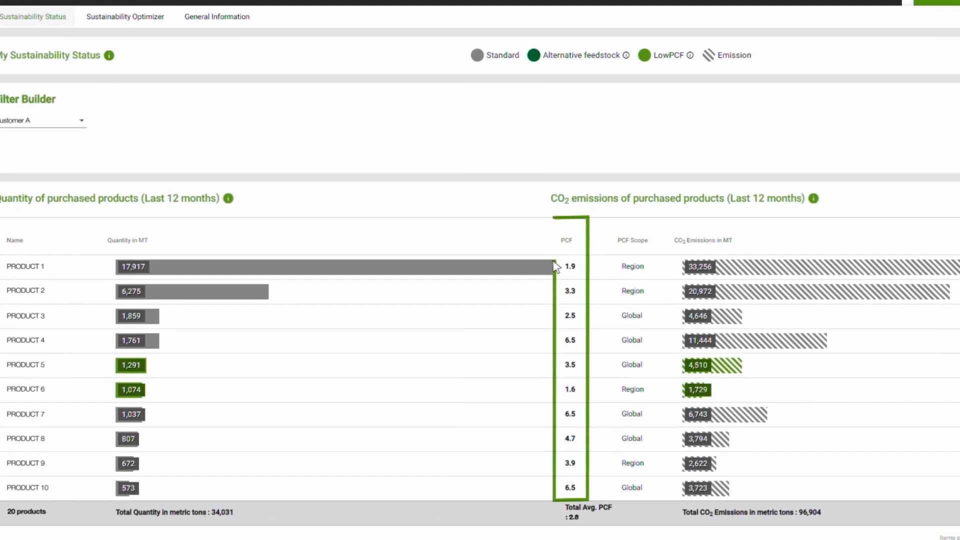
scroll(right, 3)
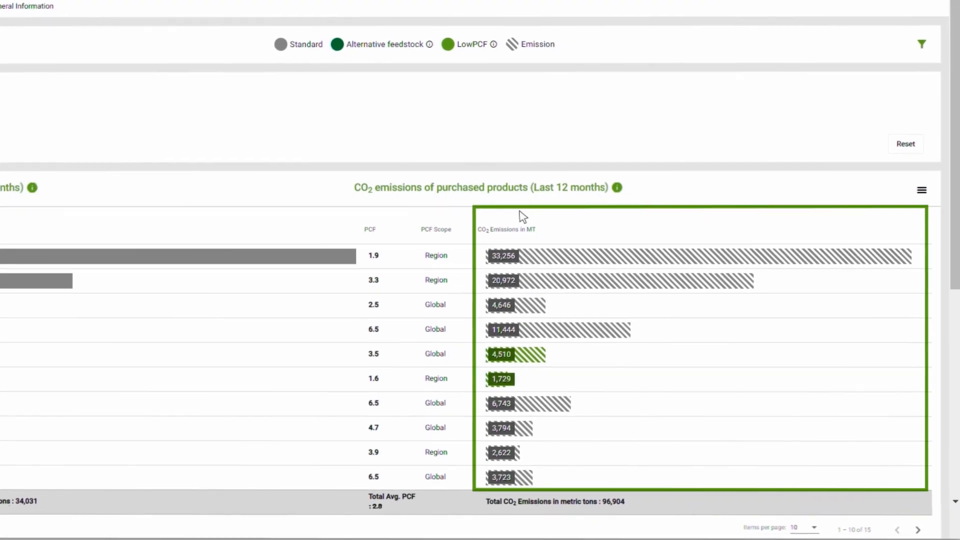
scroll(down, 3)
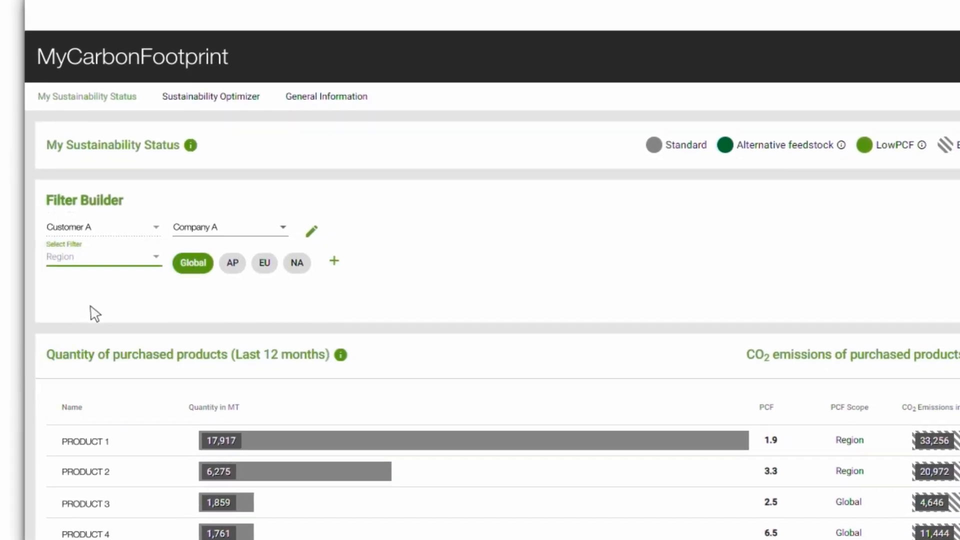
scroll(down, 3)
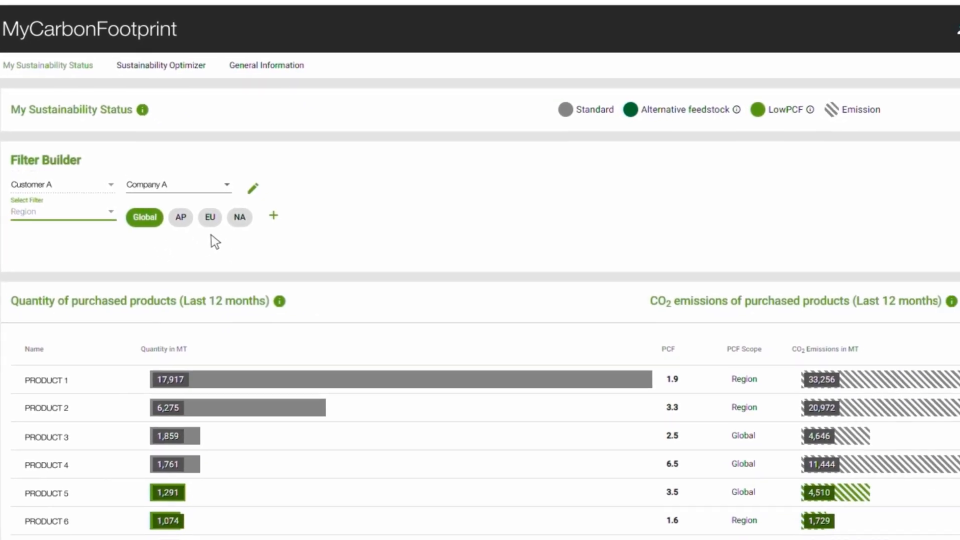
Filter the status dashboard to EU and review the monthly development chart and PCF treemap.
click(209, 217)
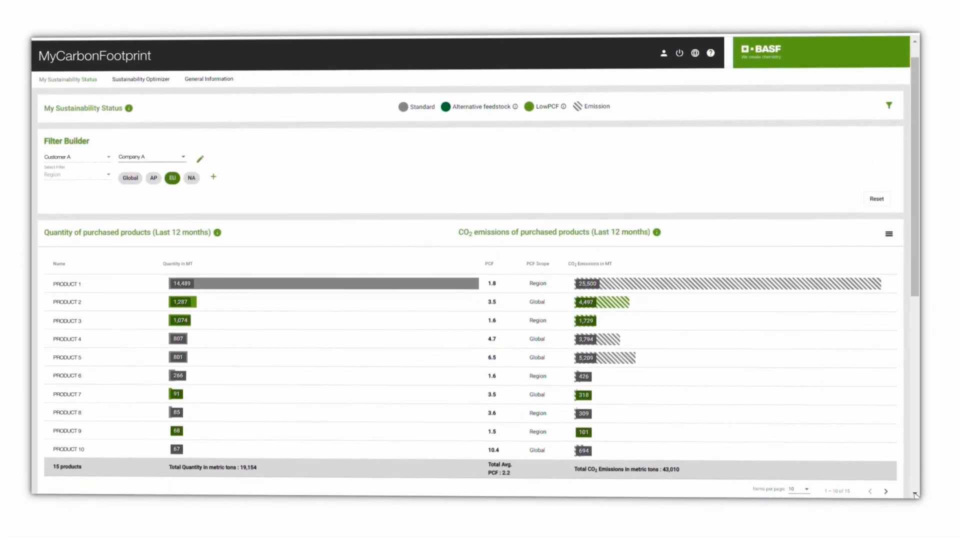
scroll(down, 3)
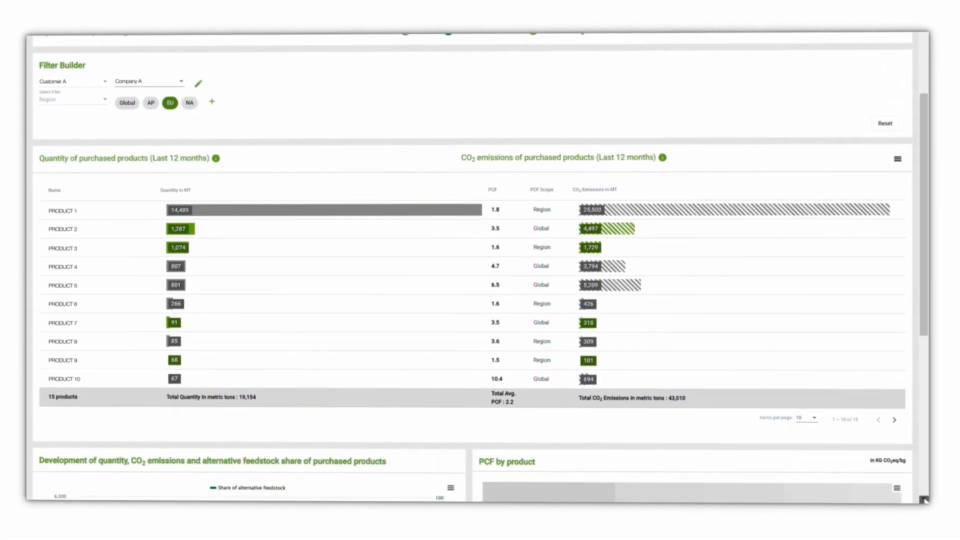
scroll(down, 3)
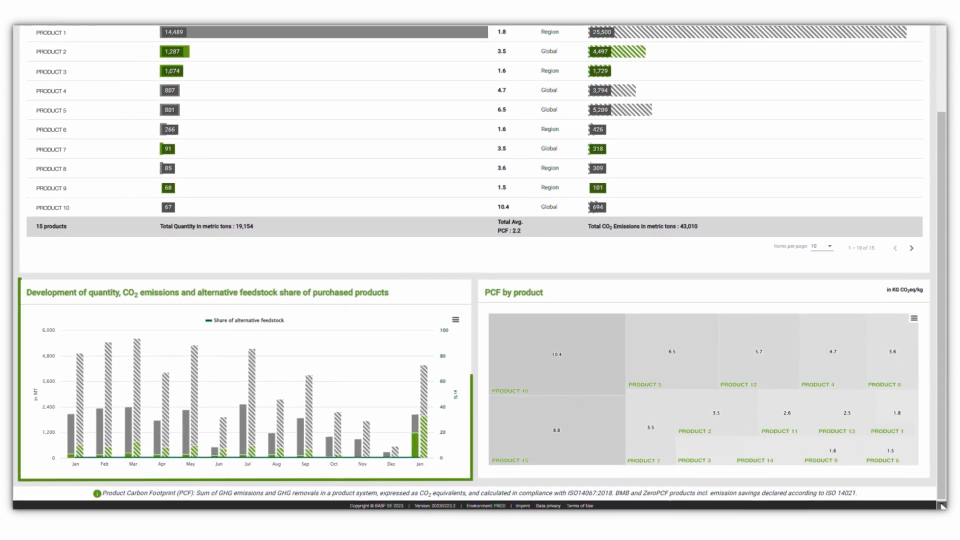
scroll(down, 3)
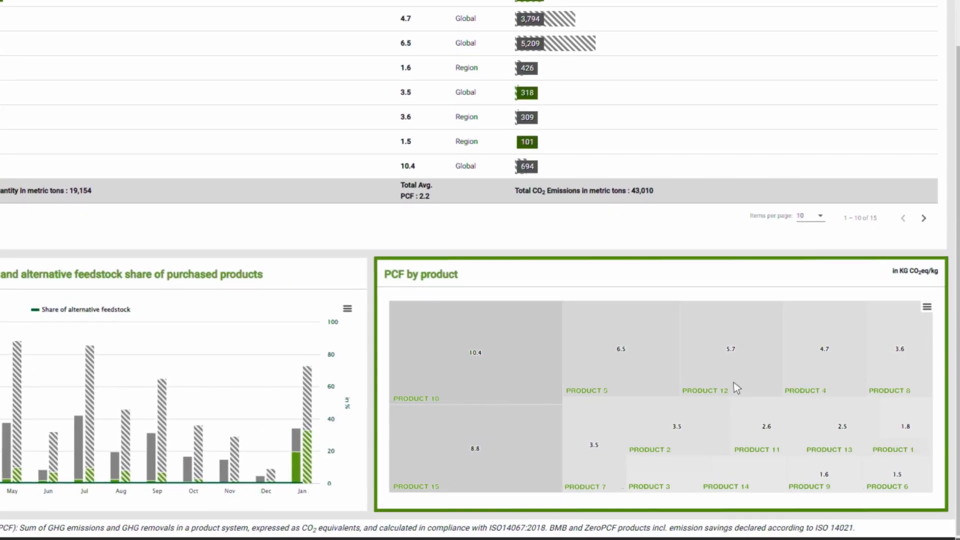
scroll(down, 3)
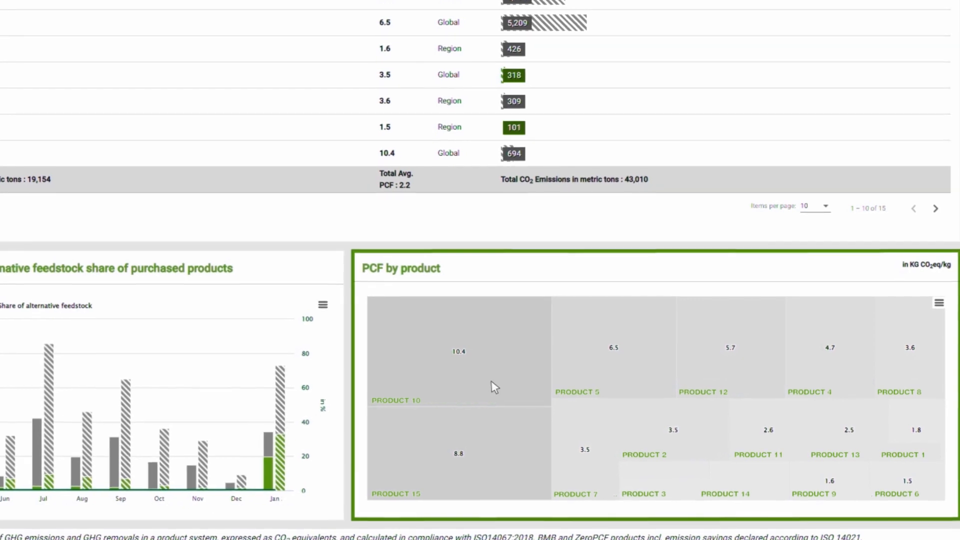
scroll(down, 3)
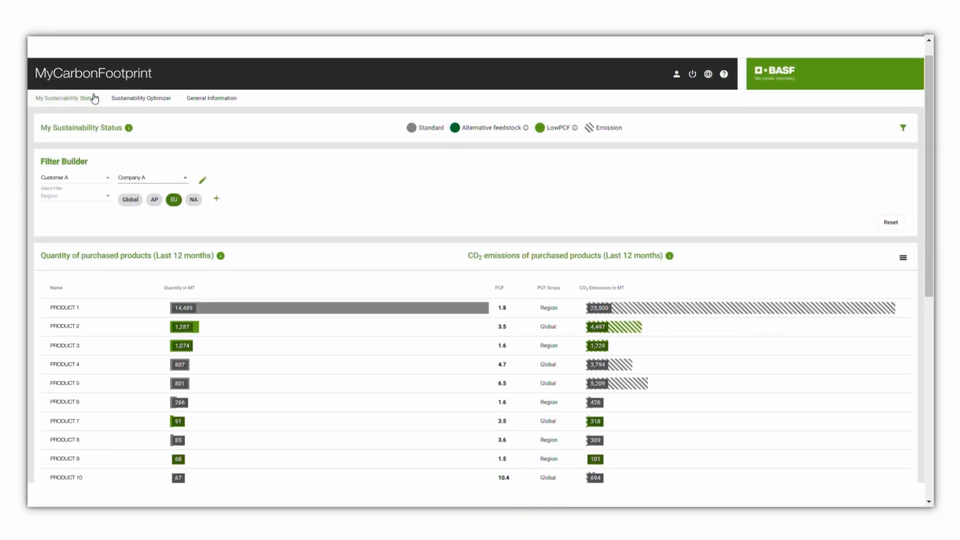
In the Sustainability Optimizer, set PRODUCT 1 to ZeroPCF at 10% and PRODUCT 2 to BMB ISCC+_EU.
click(140, 98)
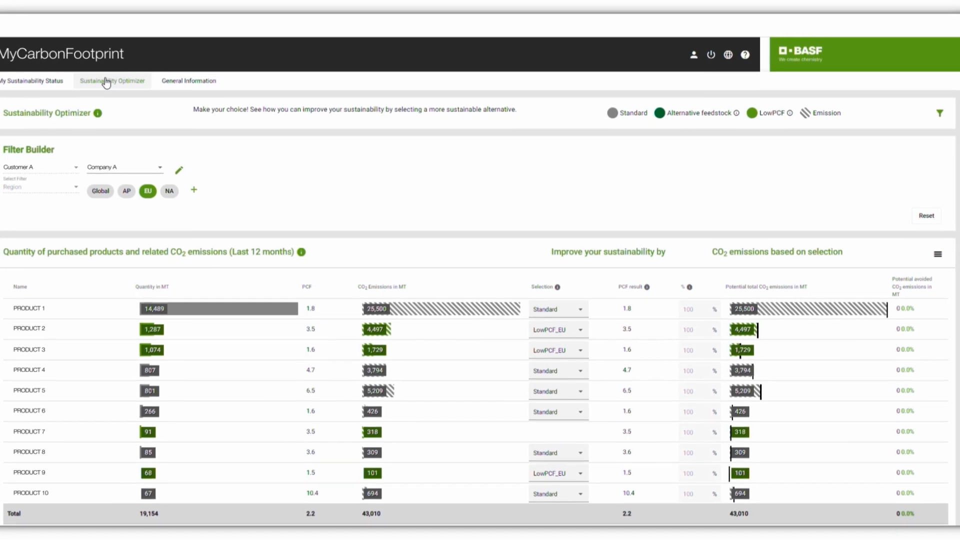
scroll(down, 3)
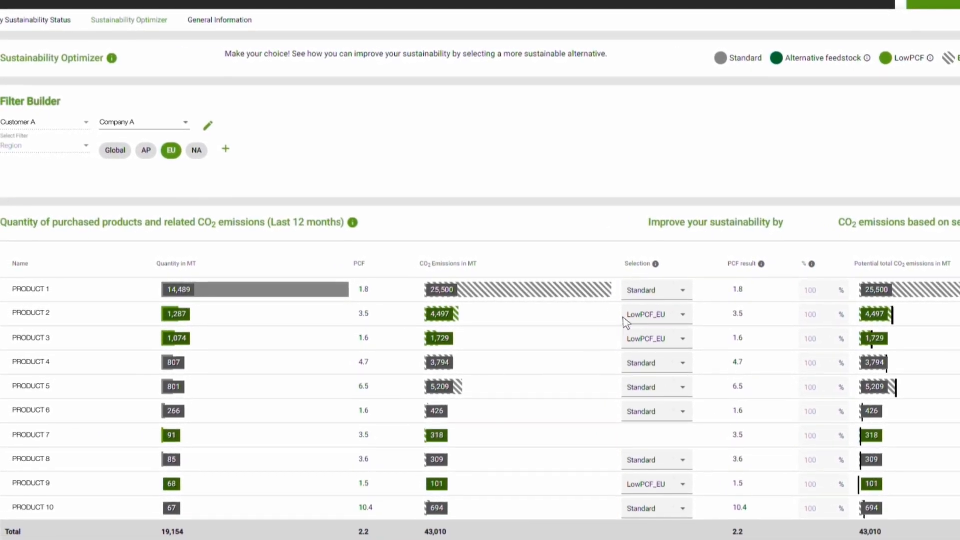
click(652, 290)
text(11)
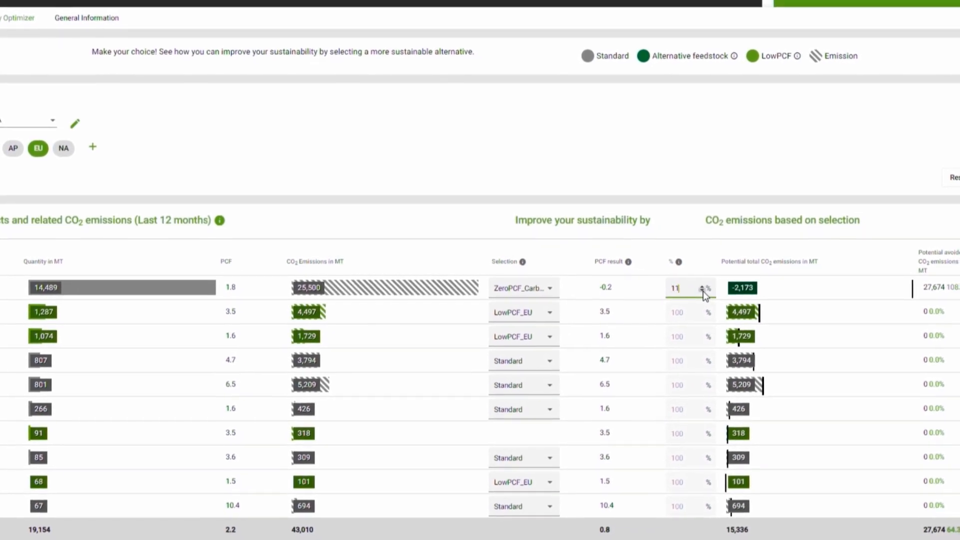
click(523, 288)
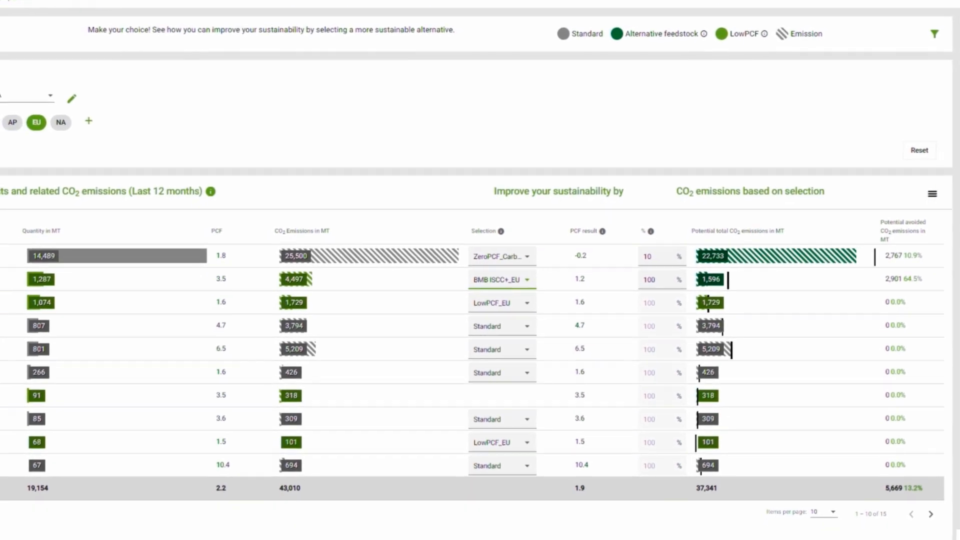
scroll(down, 3)
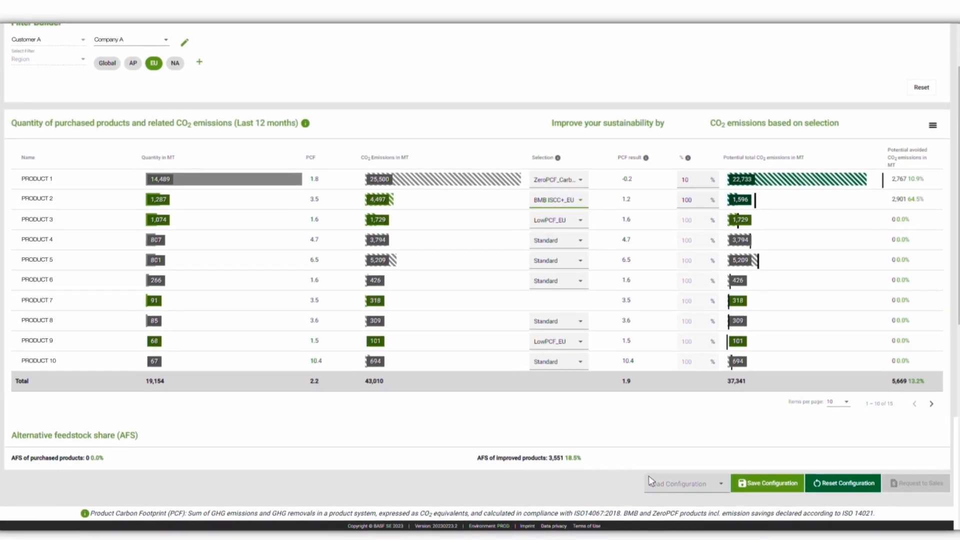
Save the optimizer configuration as 'Inquiry BAS…' and locate the Request to Sales button.
click(767, 483)
text(Inquiry BAS)
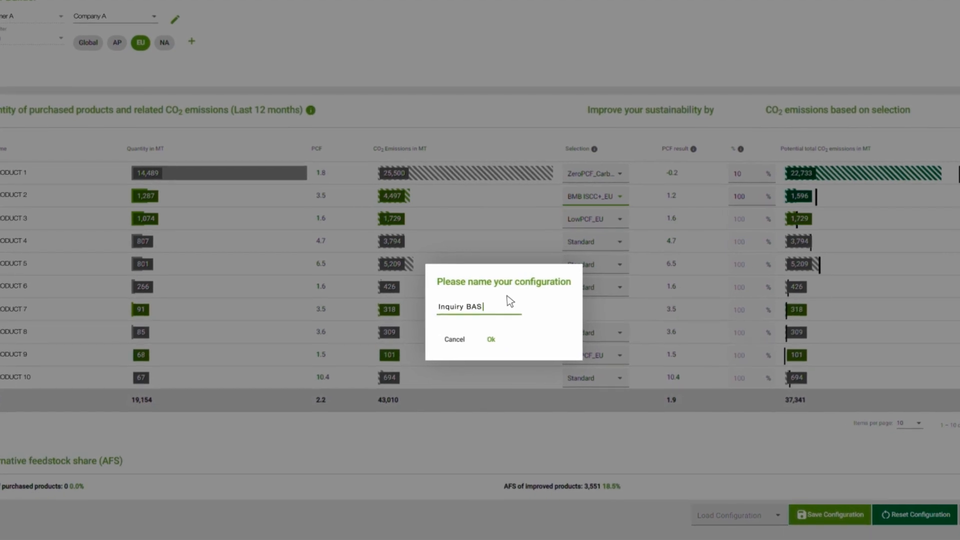
click(491, 339)
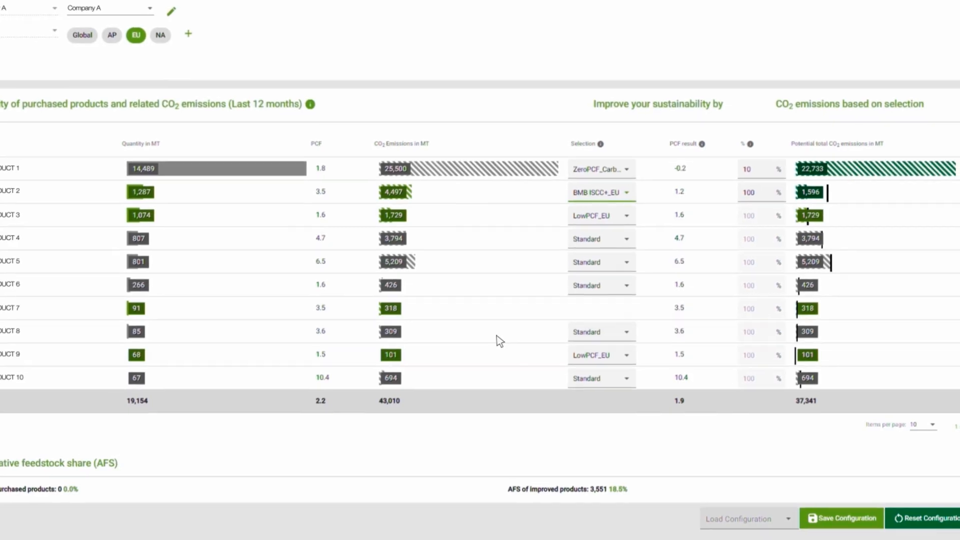
scroll(down, 3)
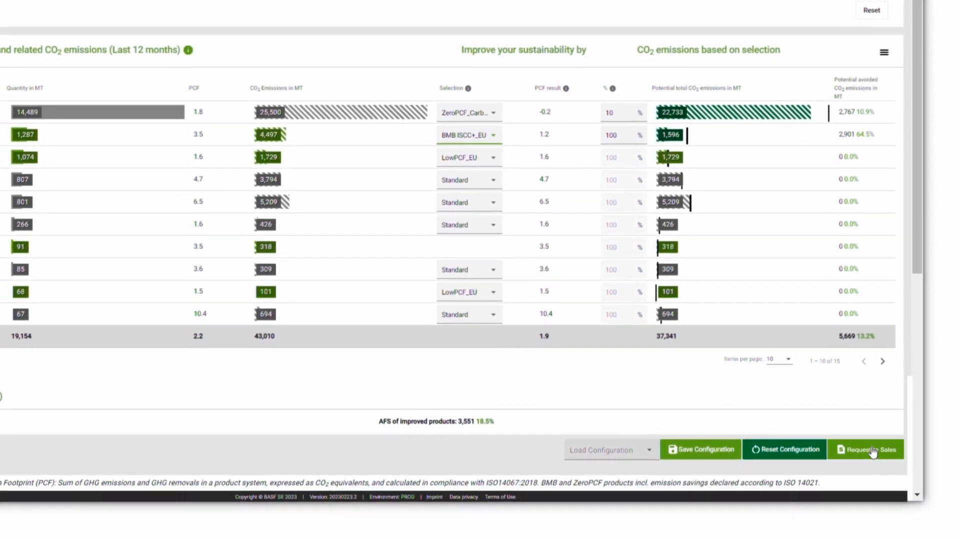
scroll(down, 3)
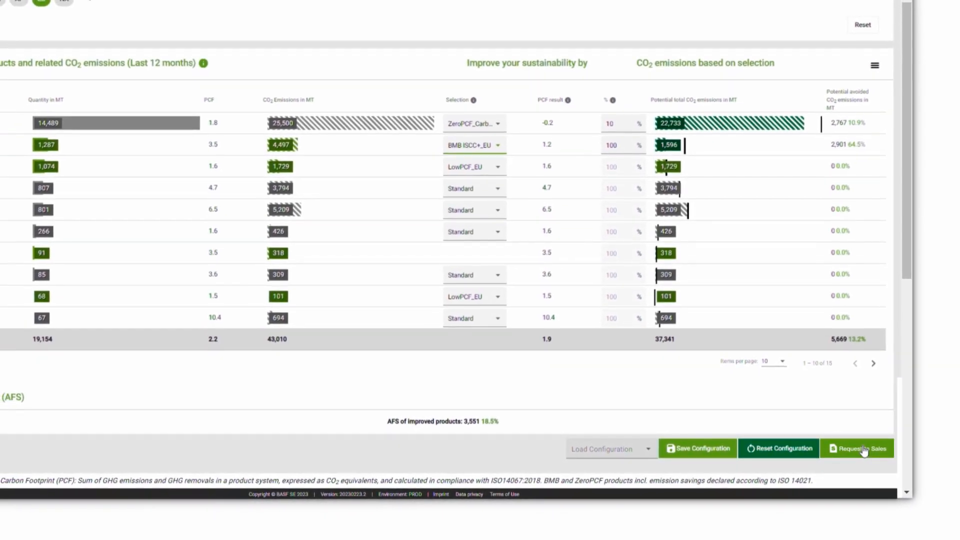
scroll(up, 3)
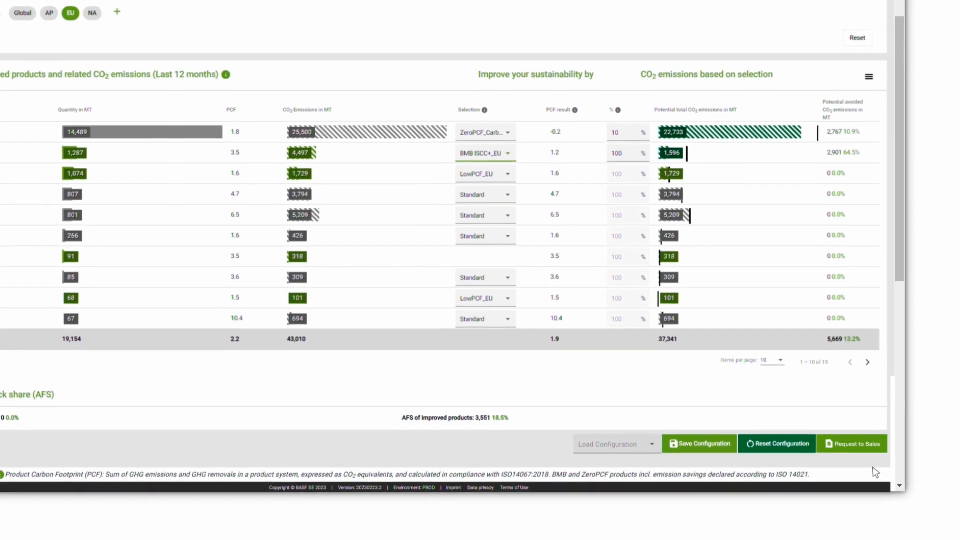